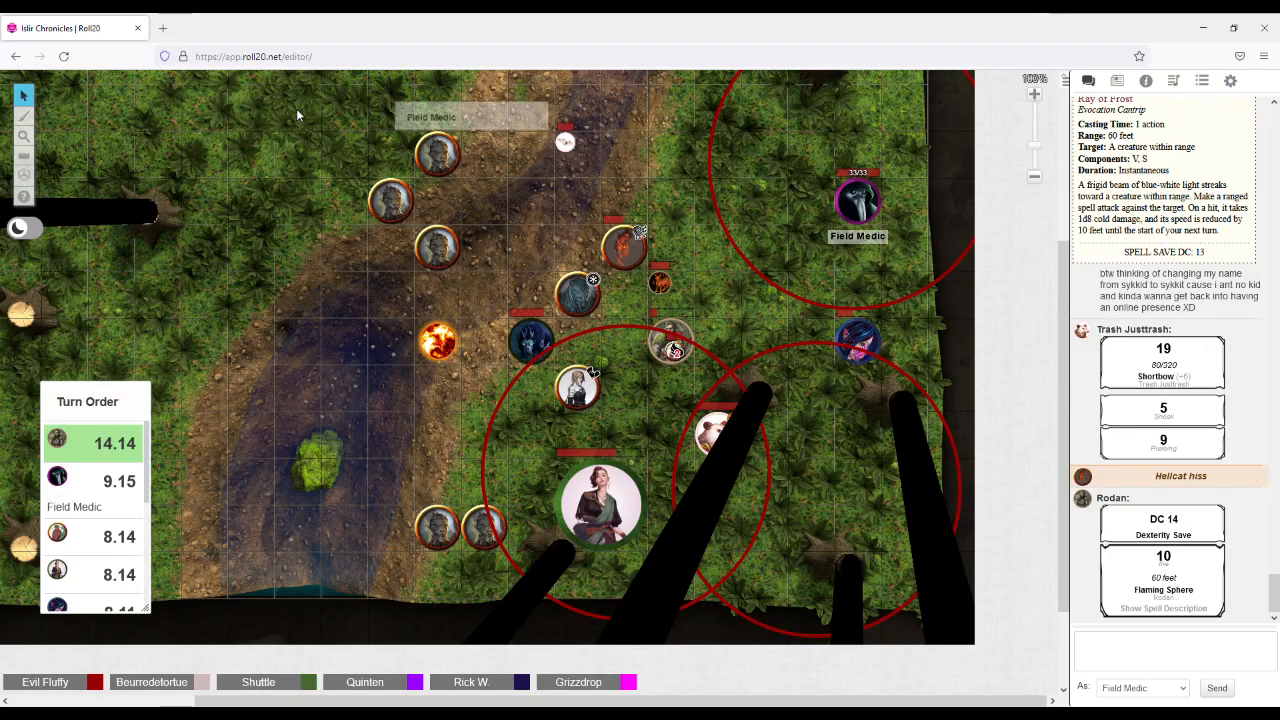
Scroll the chat to follow the Cure Wounds roll while the flame-marked token joins the group
{"action": "scroll", "scroll_direction": "down", "scroll_amount": 3}
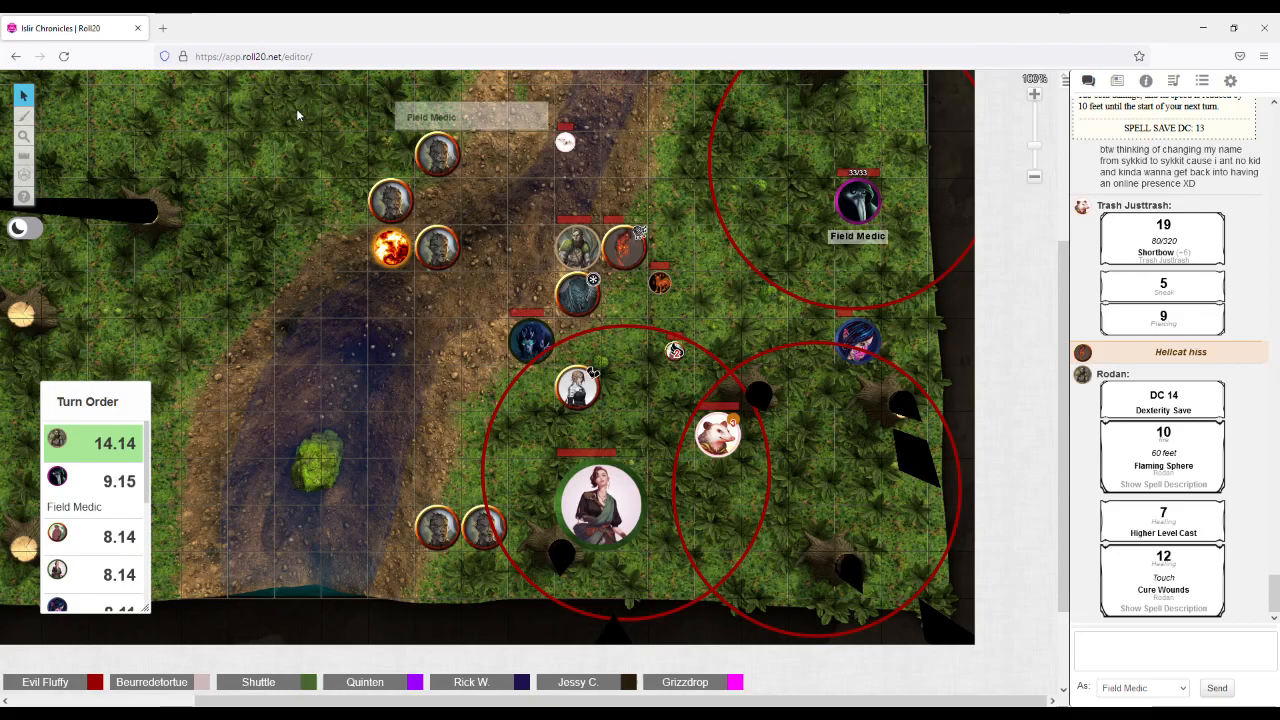
Move the flame-marked token one square up and right on the path, alongside the topmost tokens
{"action": "left_click_drag", "start_coordinate": [390, 248], "coordinate": [436, 200]}
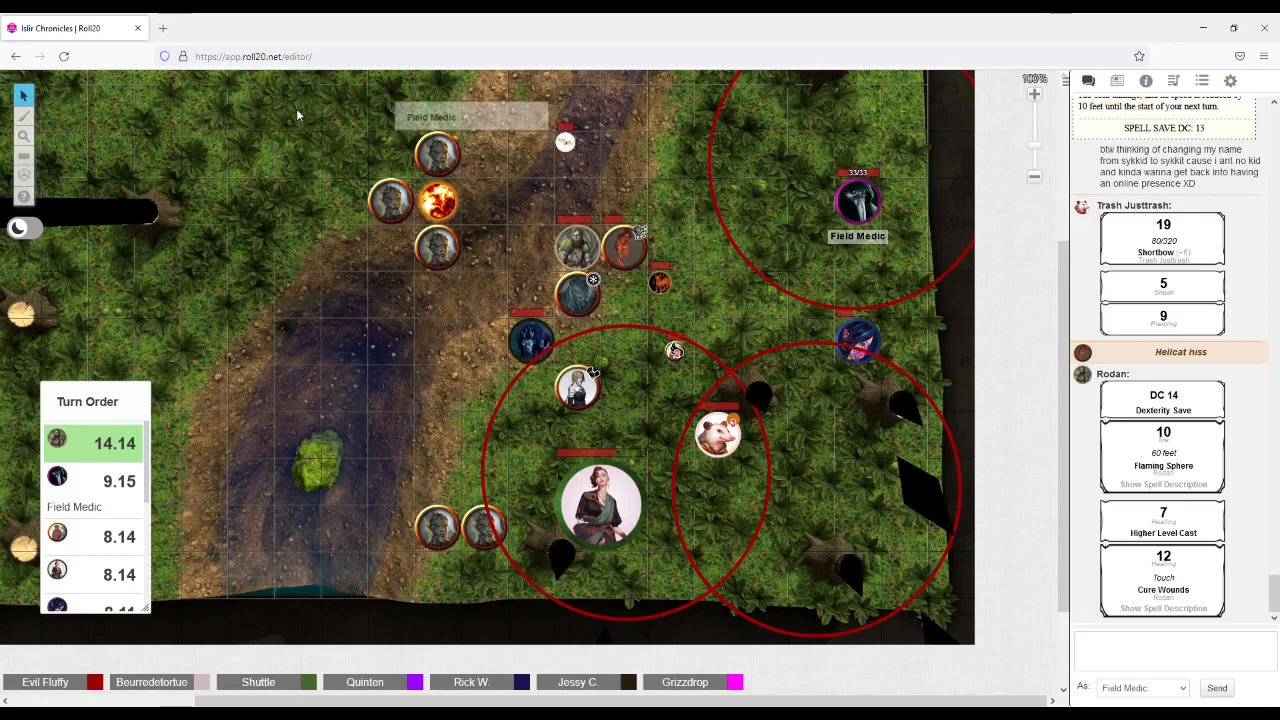
{"action": "scroll", "scroll_direction": "down", "scroll_amount": 3}
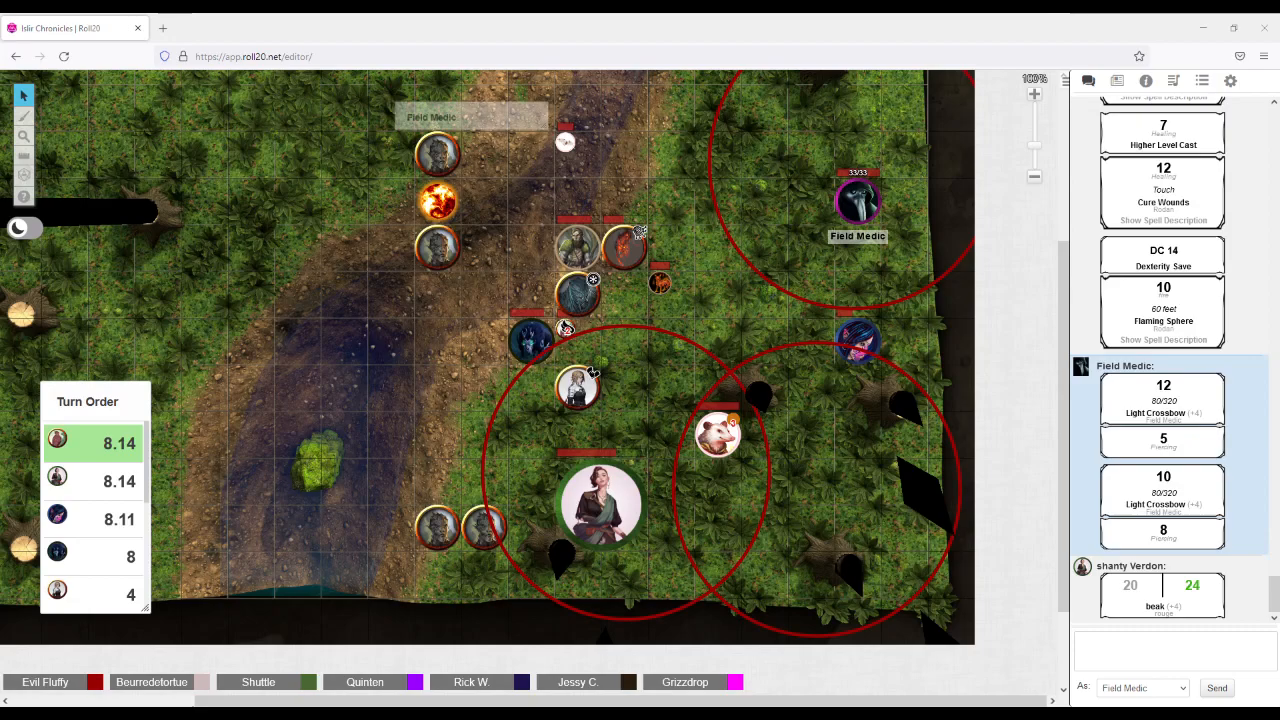
Advance the Turn Order, dropping the 8.14 entry so 24.19 sits at the bottom
{"action": "scroll", "scroll_direction": "down", "scroll_amount": 3}
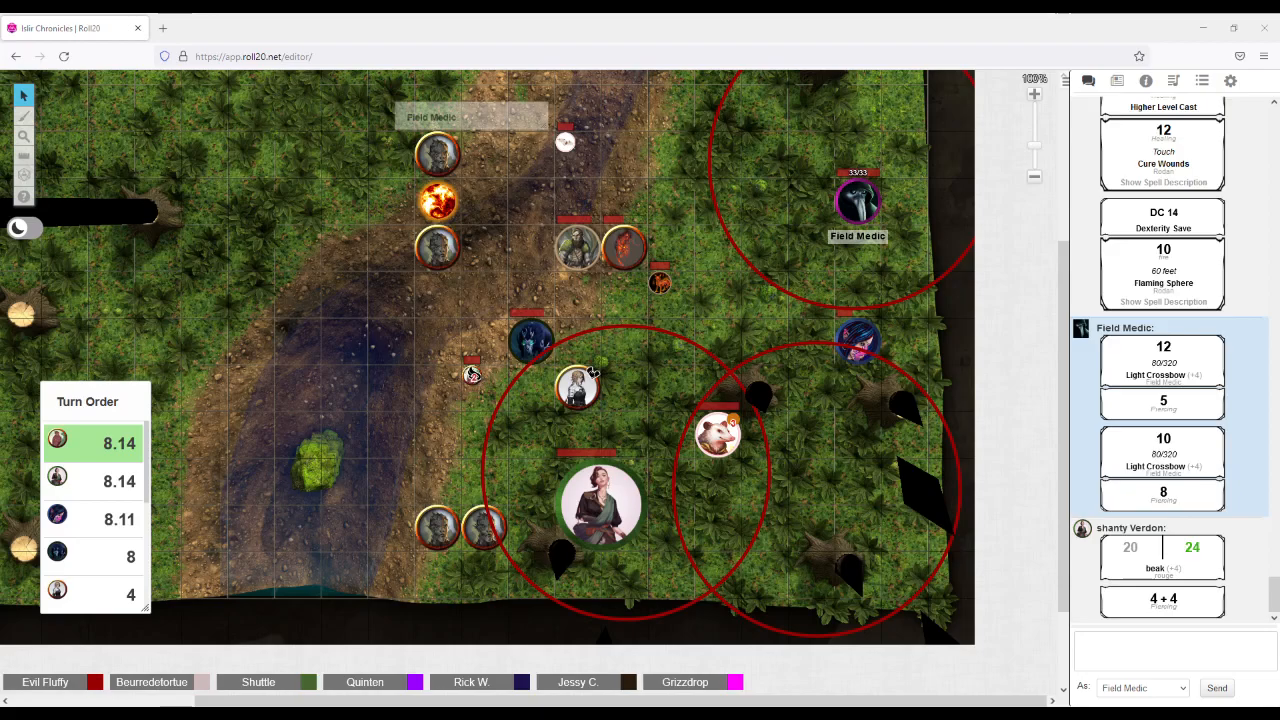
{"action": "left_click_drag", "start_coordinate": [600, 504], "coordinate": [552, 504]}
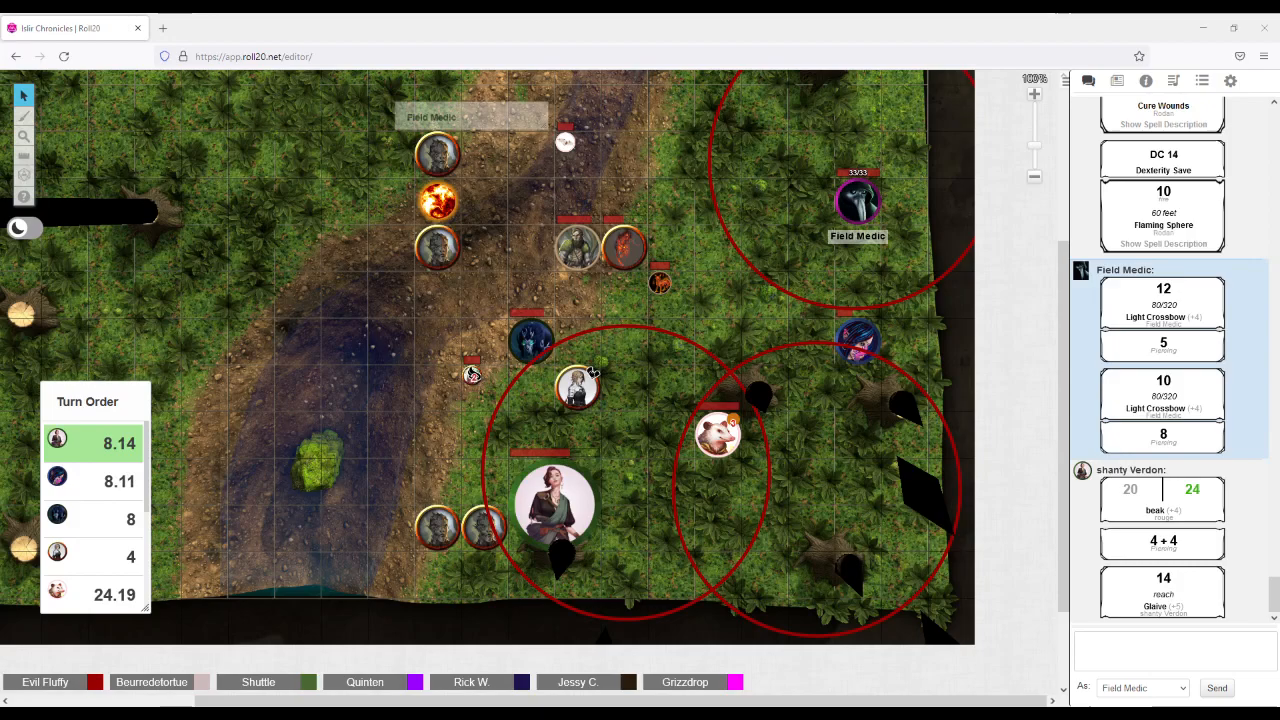
{"action": "scroll", "scroll_direction": "down", "scroll_amount": 3}
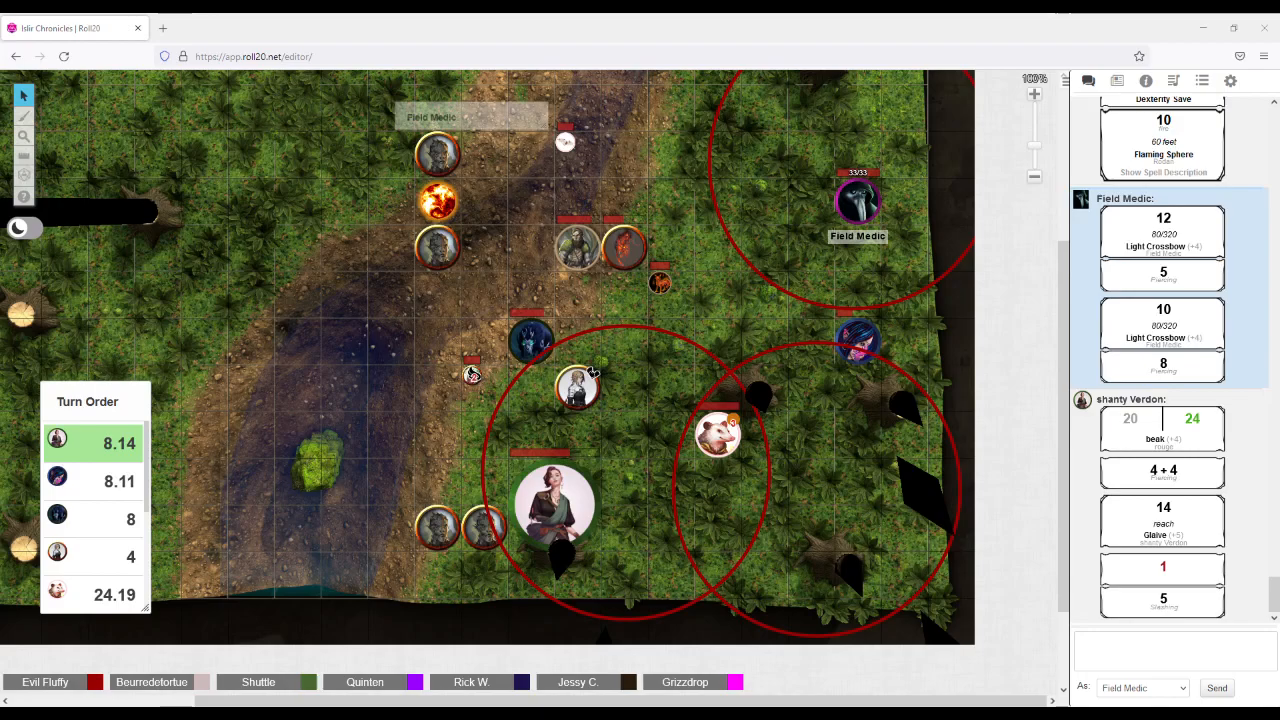
{"action": "scroll", "scroll_direction": "down", "scroll_amount": 3}
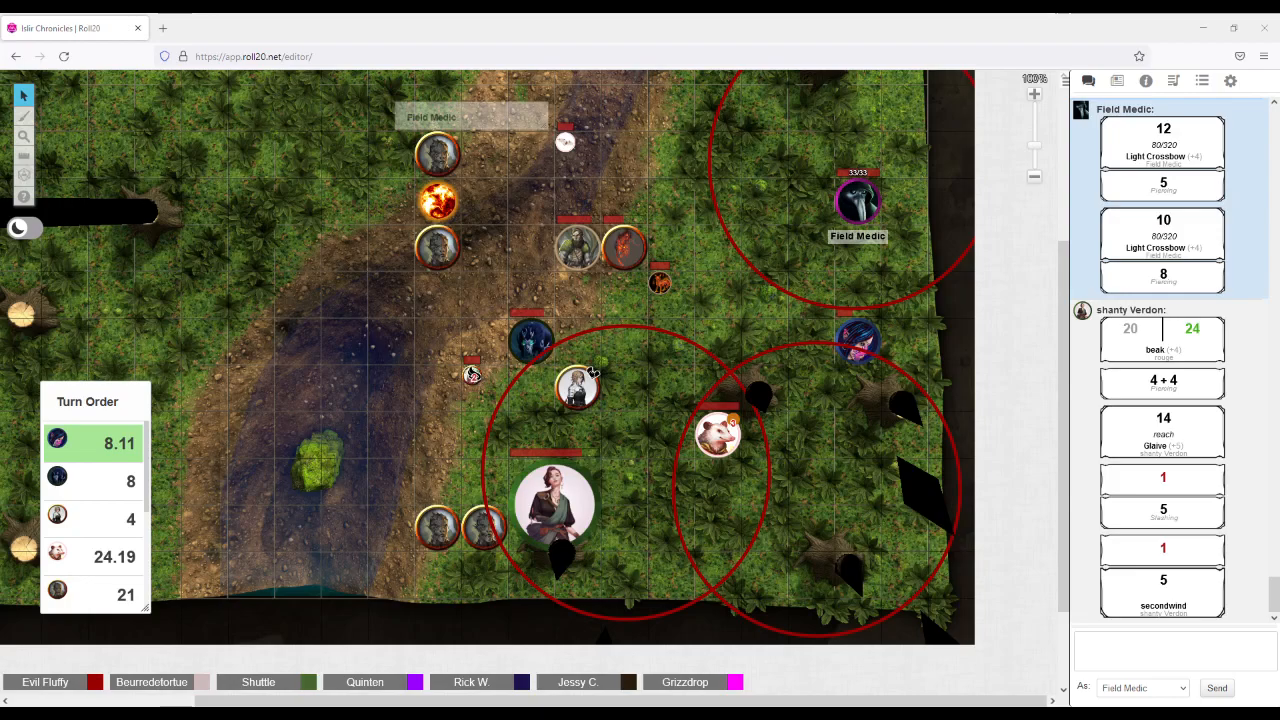
{"action": "scroll", "scroll_direction": "down", "scroll_amount": 3}
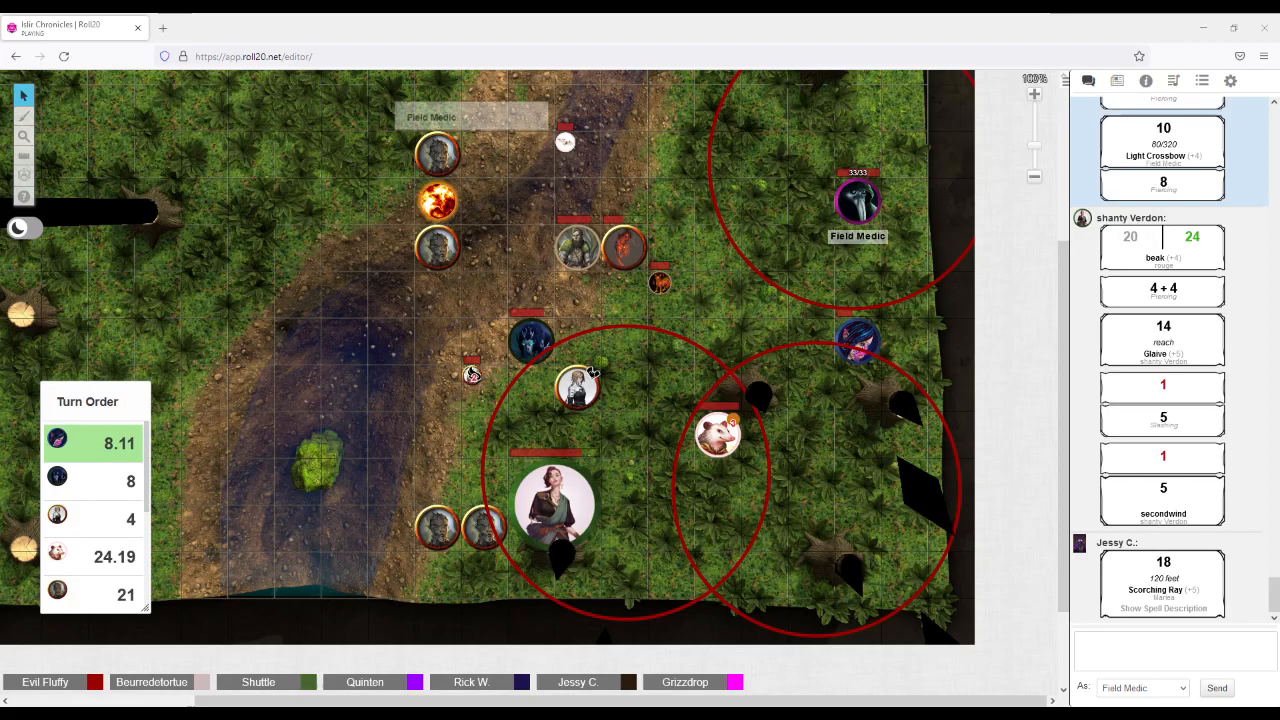
{"action": "scroll", "scroll_direction": "down", "scroll_amount": 3}
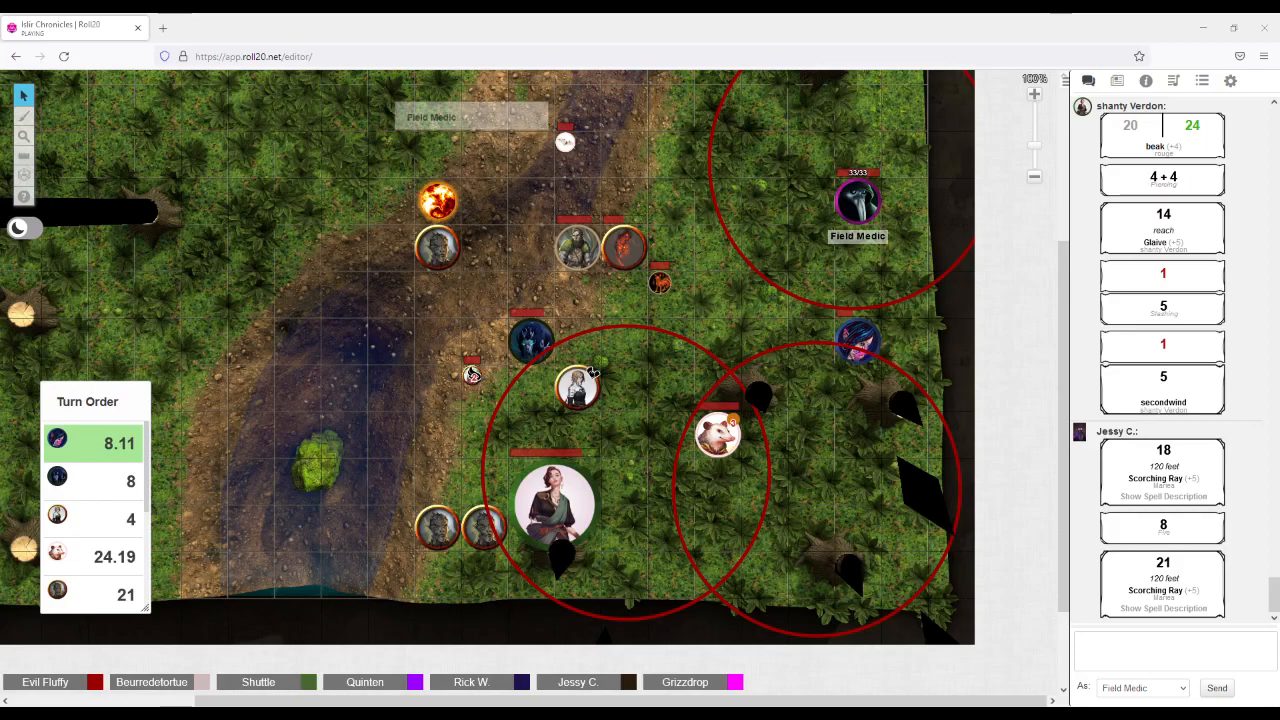
{"action": "scroll", "scroll_direction": "down", "scroll_amount": 3}
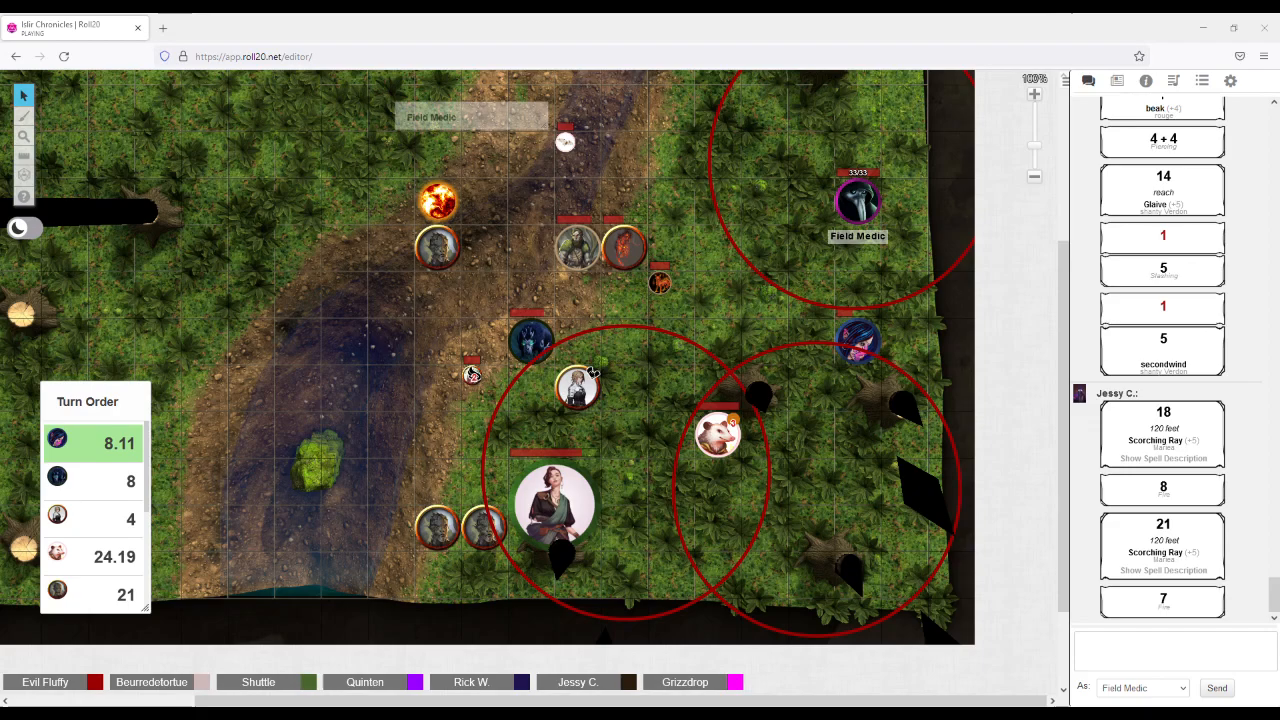
{"action": "scroll", "scroll_direction": "down", "scroll_amount": 3}
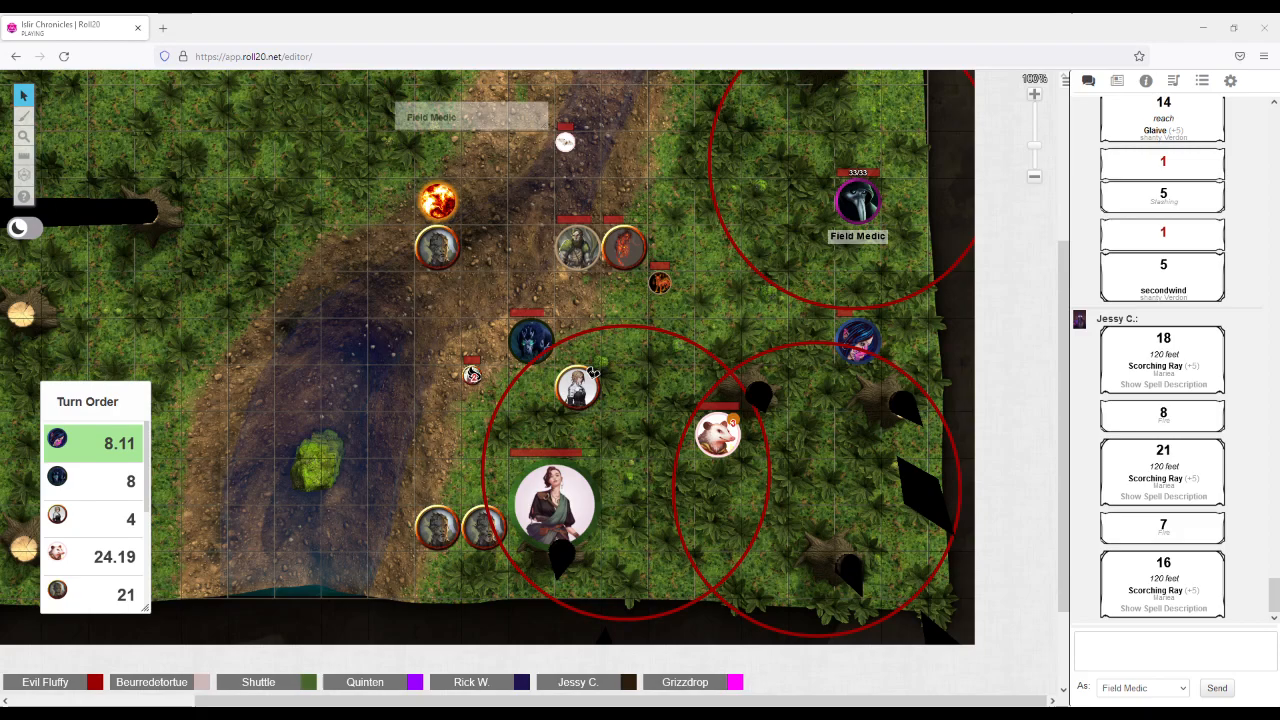
{"action": "scroll", "scroll_direction": "down", "scroll_amount": 3}
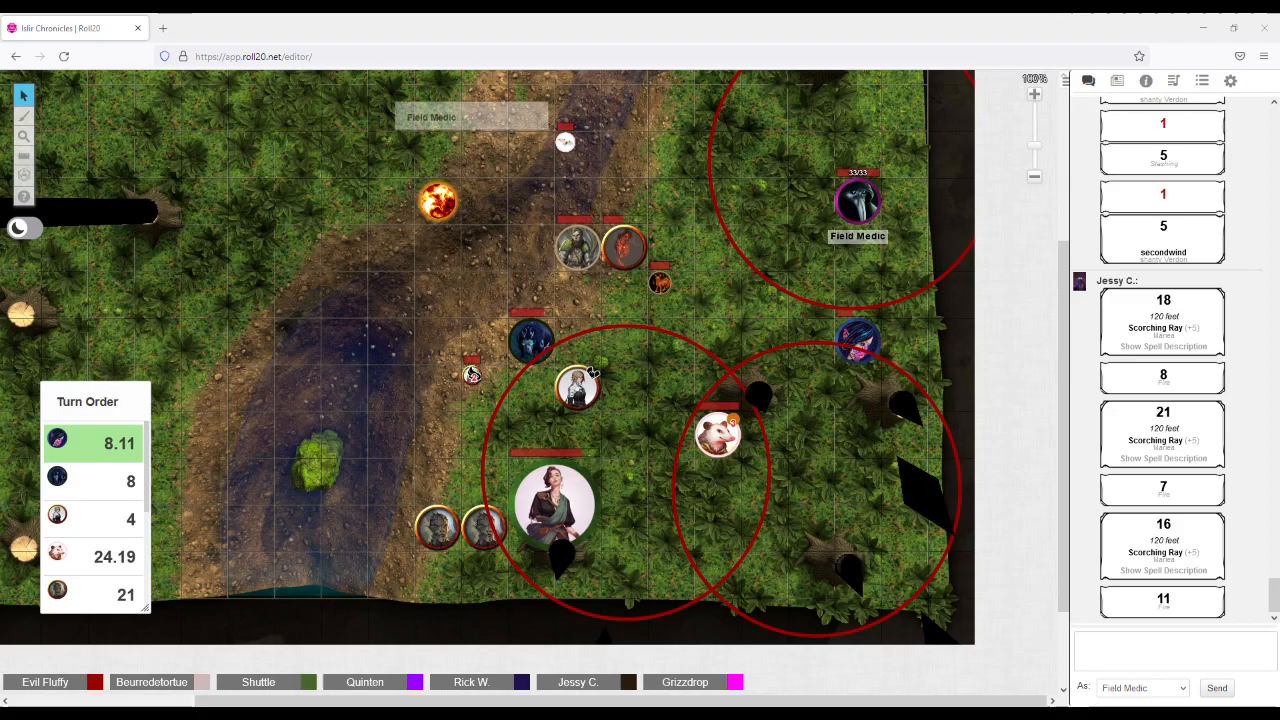
Drag a party token down-left across the forest map toward the group
{"action": "left_click_drag", "start_coordinate": [624, 248], "coordinate": [436, 480]}
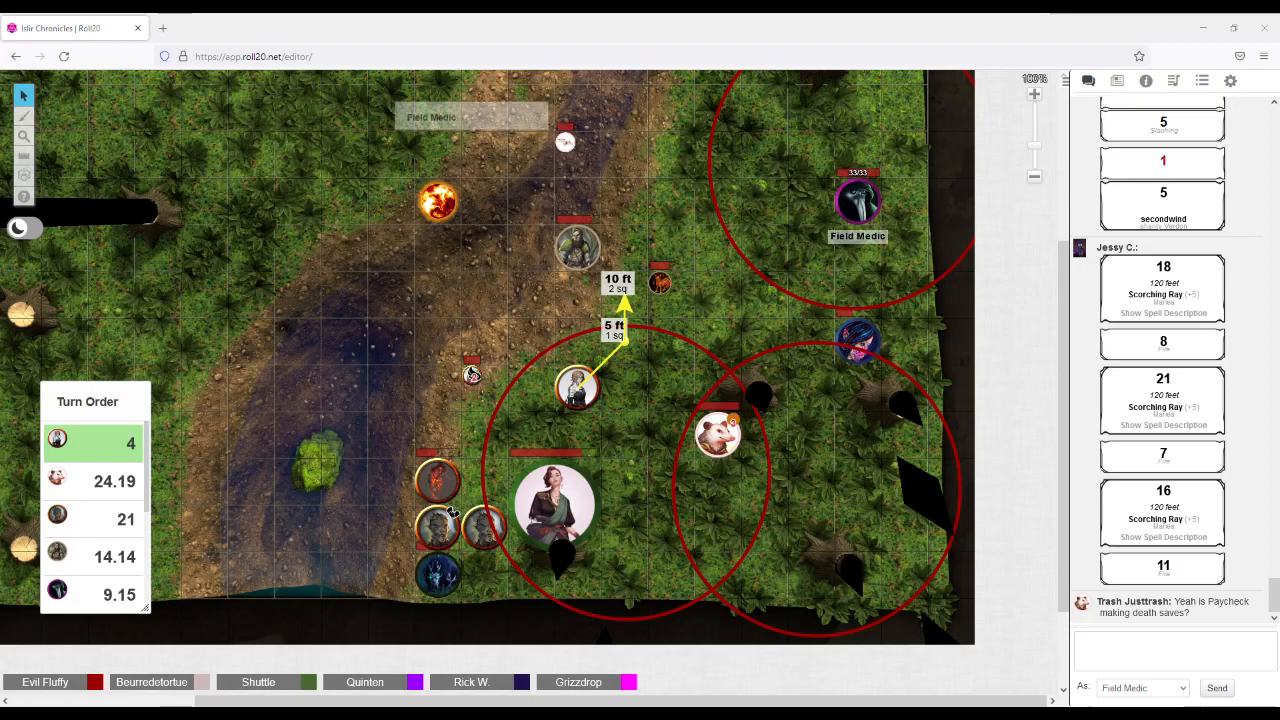
Move the party token about 10 ft north toward the upper group by the ruler readout
{"action": "left_click_drag", "start_coordinate": [576, 388], "coordinate": [624, 292]}
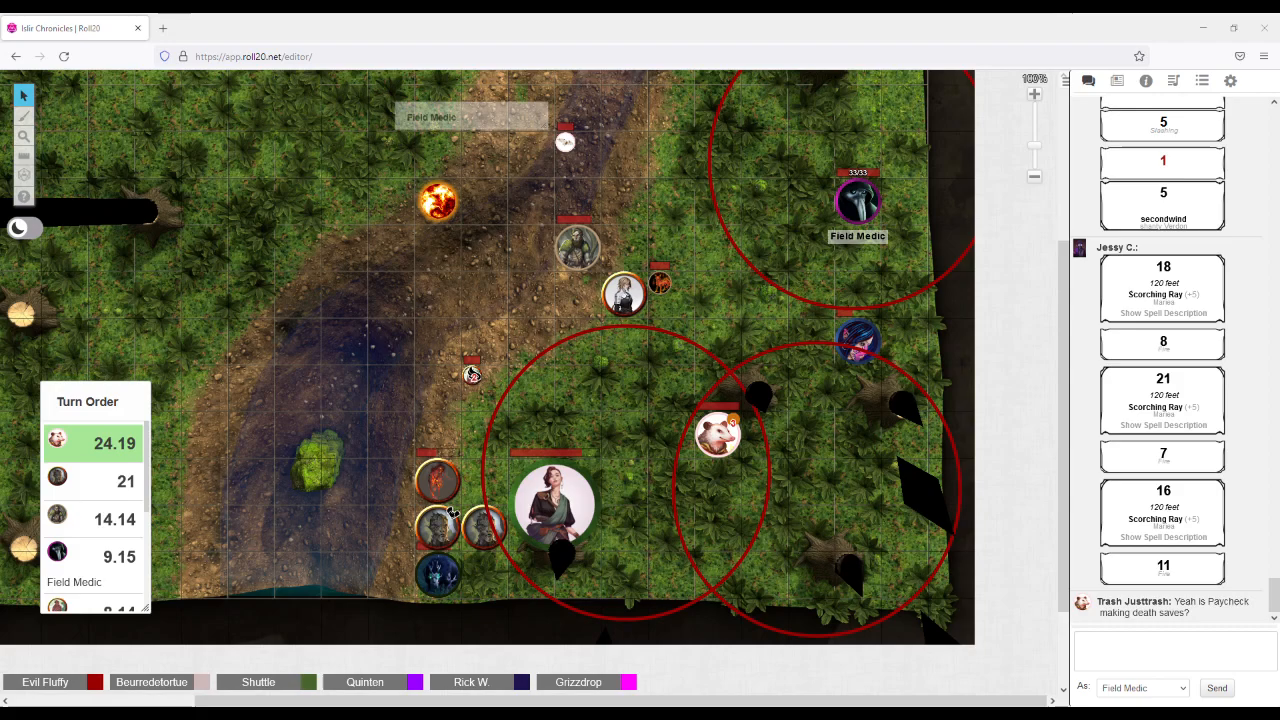
Bring another party token up beside the group at the top of the clearing
{"action": "left_click_drag", "start_coordinate": [720, 436], "coordinate": [576, 340]}
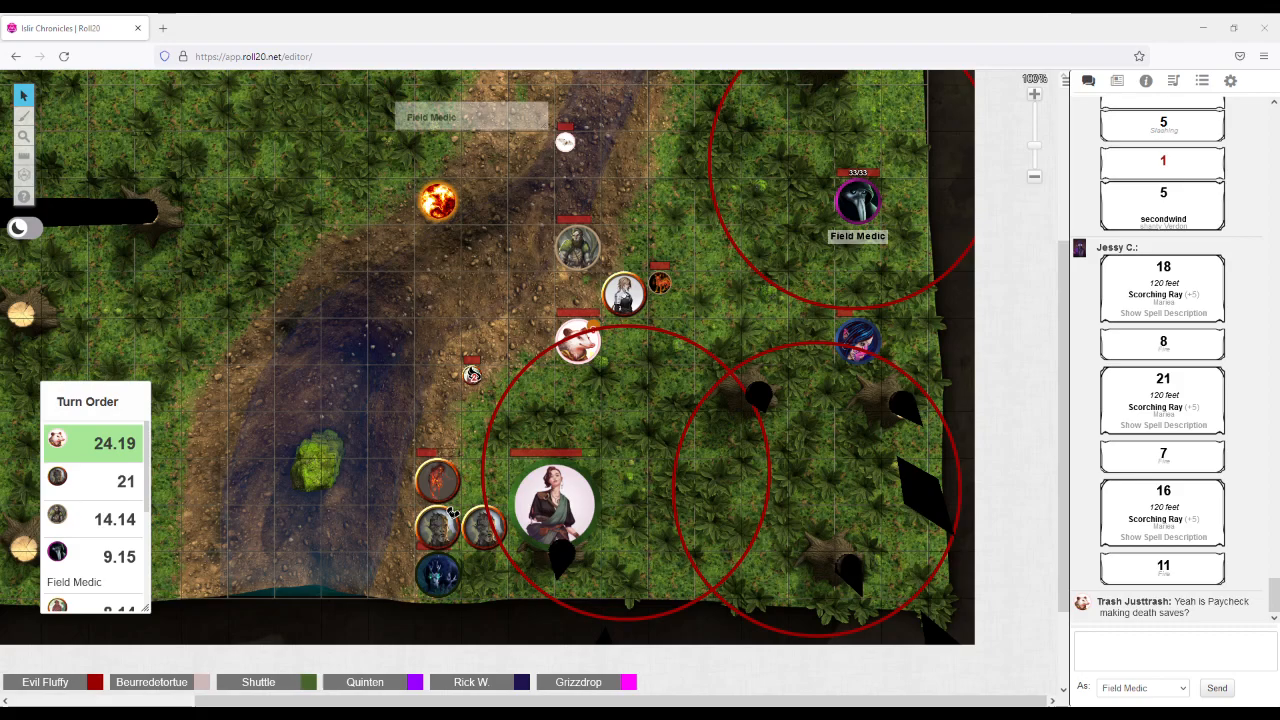
{"action": "scroll", "scroll_direction": "down", "scroll_amount": 3}
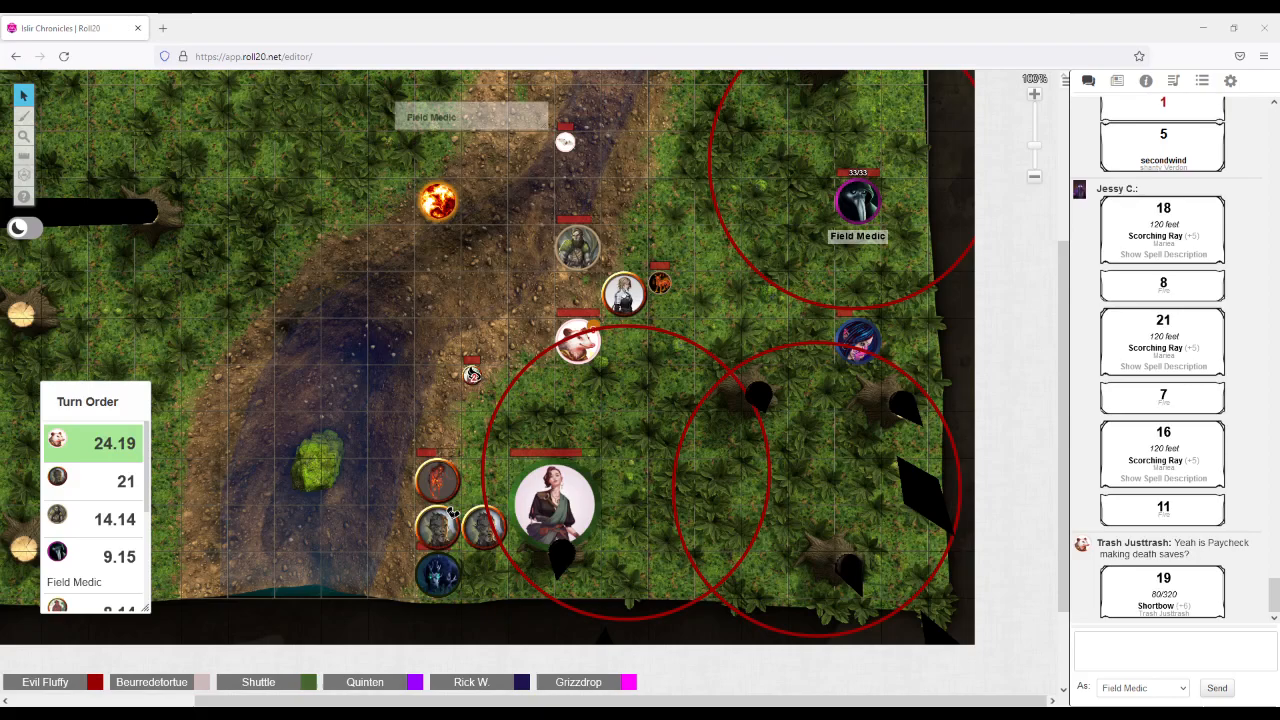
{"action": "scroll", "scroll_direction": "down", "scroll_amount": 3}
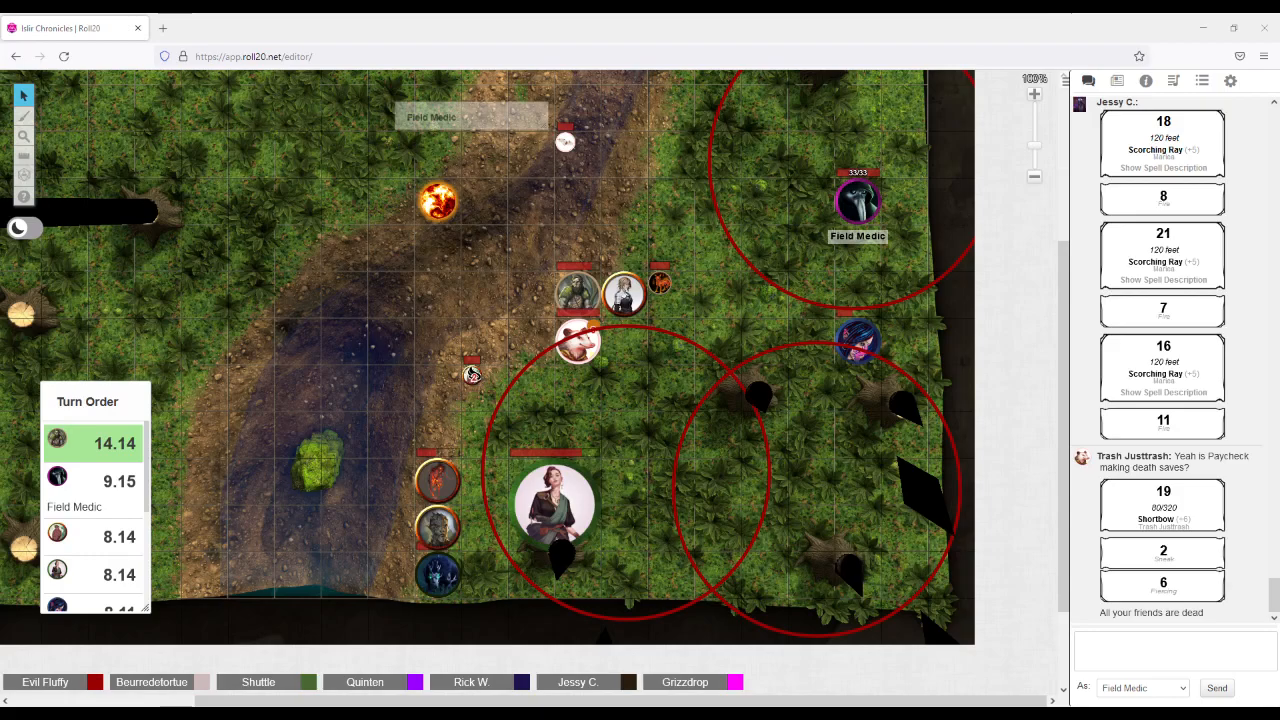
Roll Rodan's Cure Wounds and the Flame Seed attack card into chat from the sheet
{"action": "scroll", "scroll_direction": "down", "scroll_amount": 3}
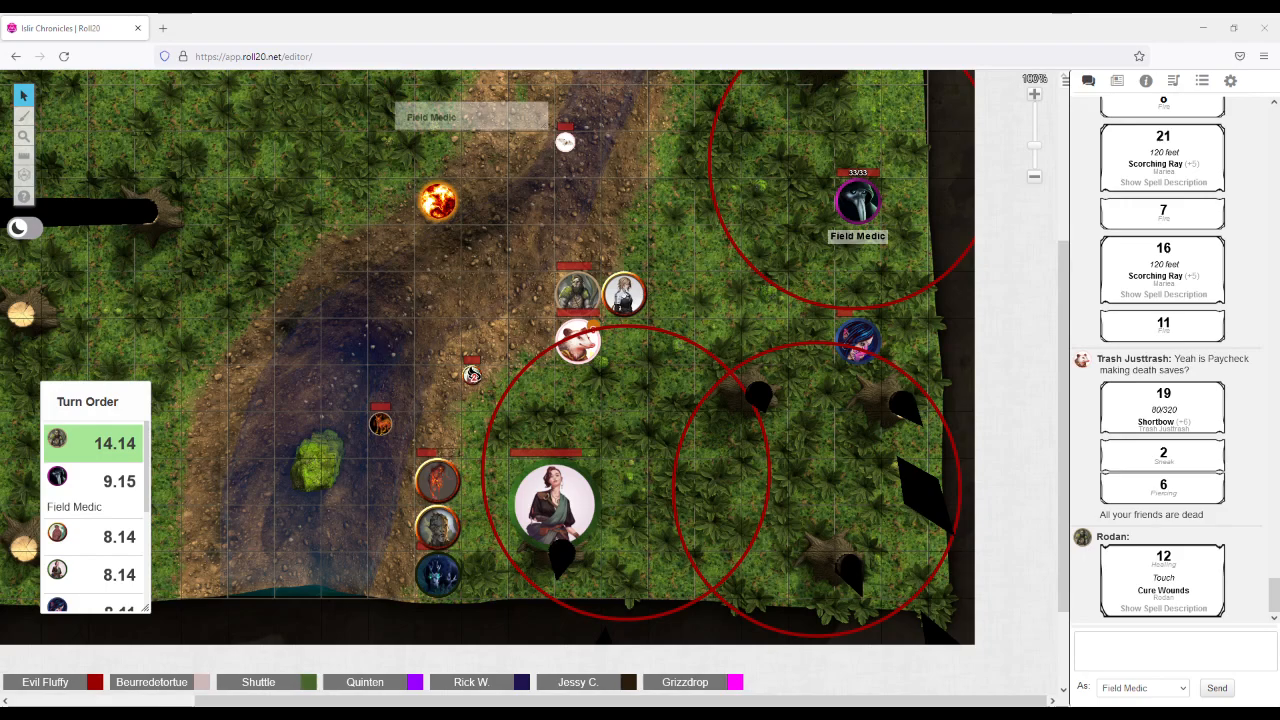
{"action": "scroll", "scroll_direction": "down", "scroll_amount": 3}
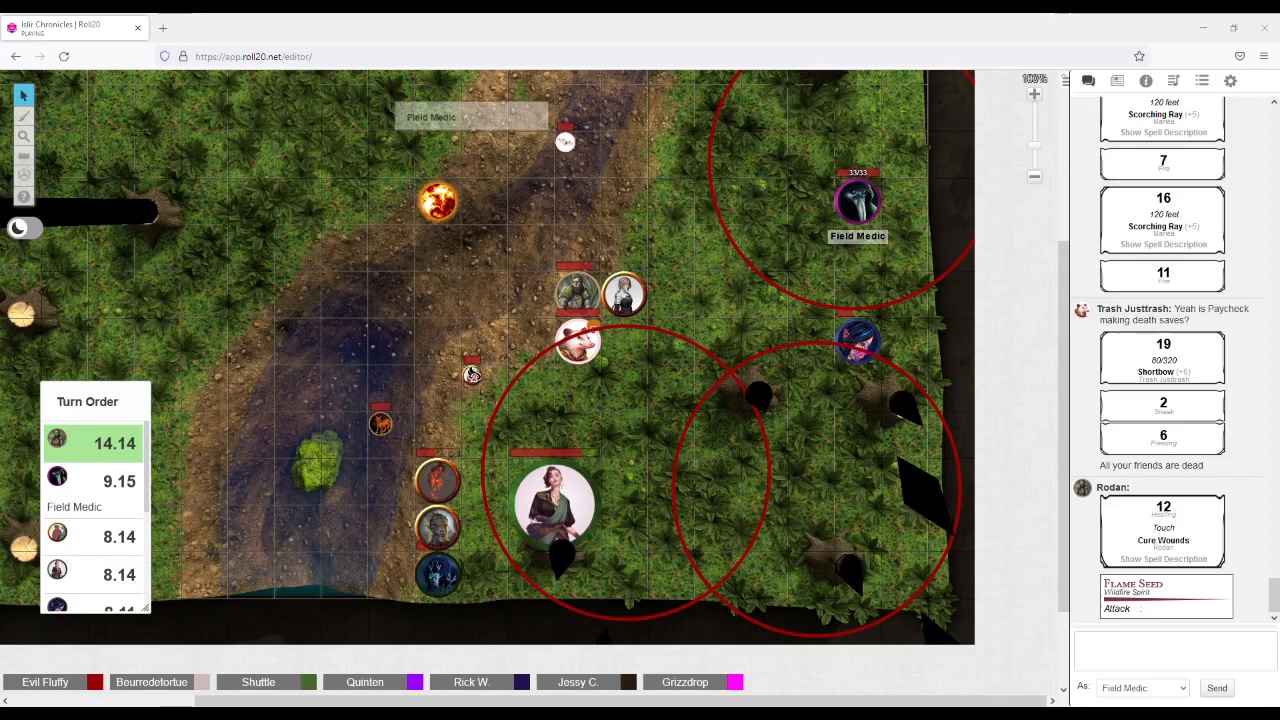
{"action": "left_click", "coordinate": [1164, 608]}
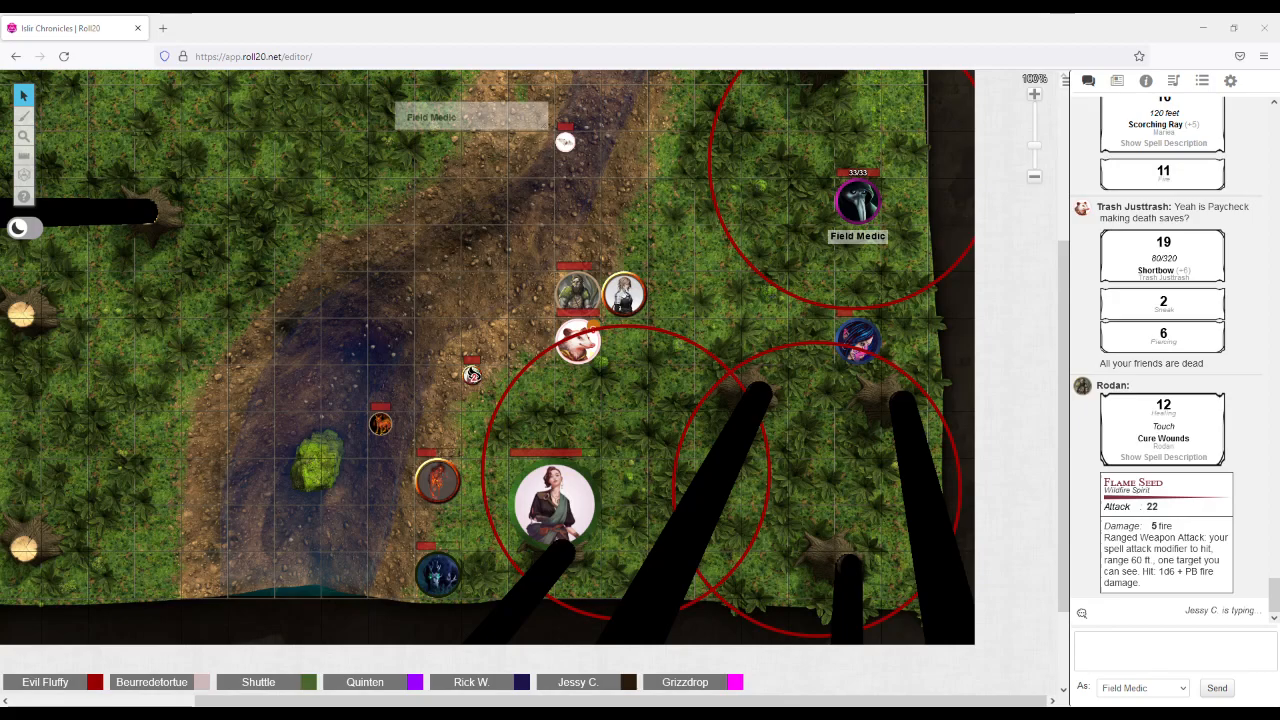
Move the Field Medic token left beside the wounded ally on the path for the Medicine check
{"action": "left_click_drag", "start_coordinate": [858, 204], "coordinate": [728, 228]}
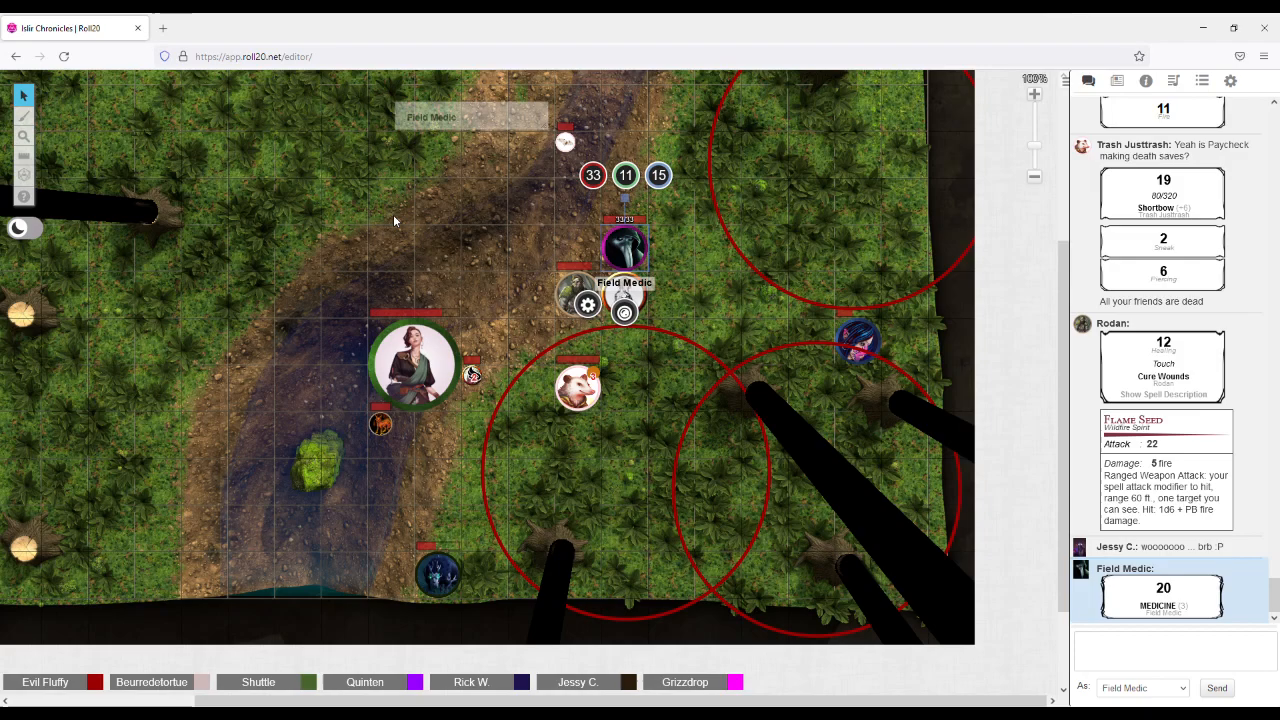
Put the blue token into the stream, then bring the purple token down beside the path
{"action": "left_click_drag", "start_coordinate": [438, 572], "coordinate": [438, 528]}
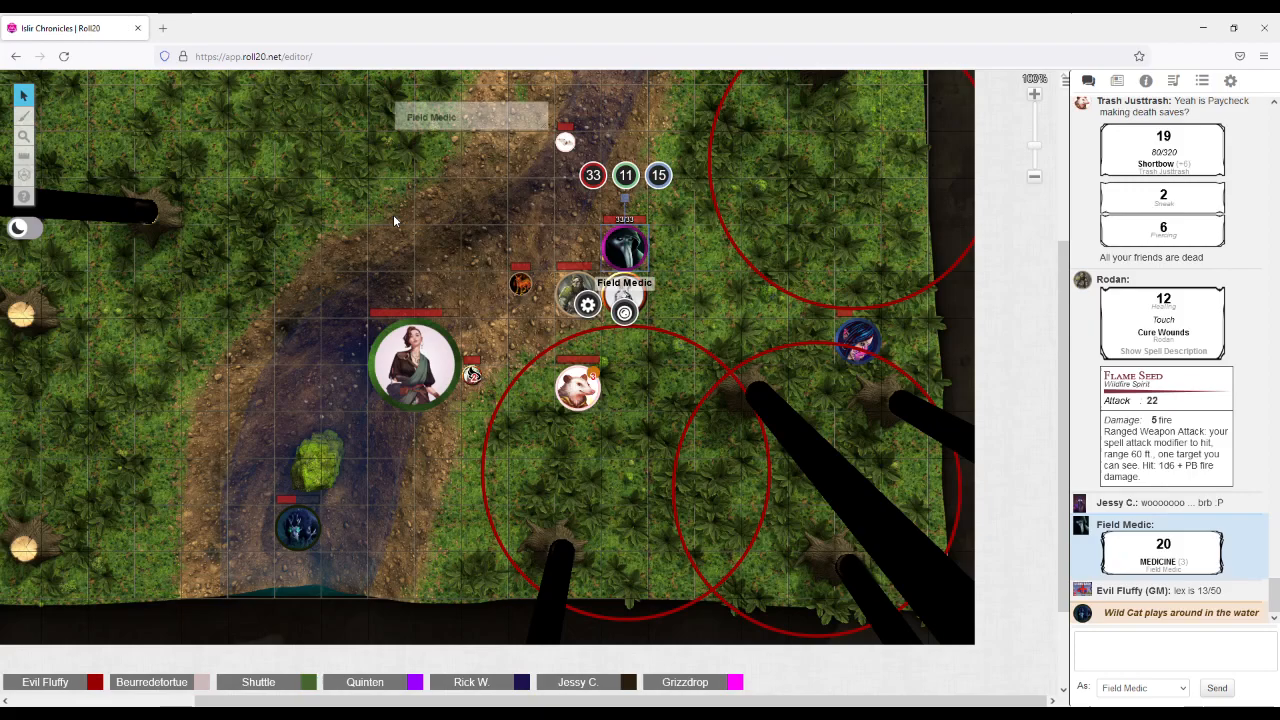
{"action": "scroll", "scroll_direction": "down", "scroll_amount": 3}
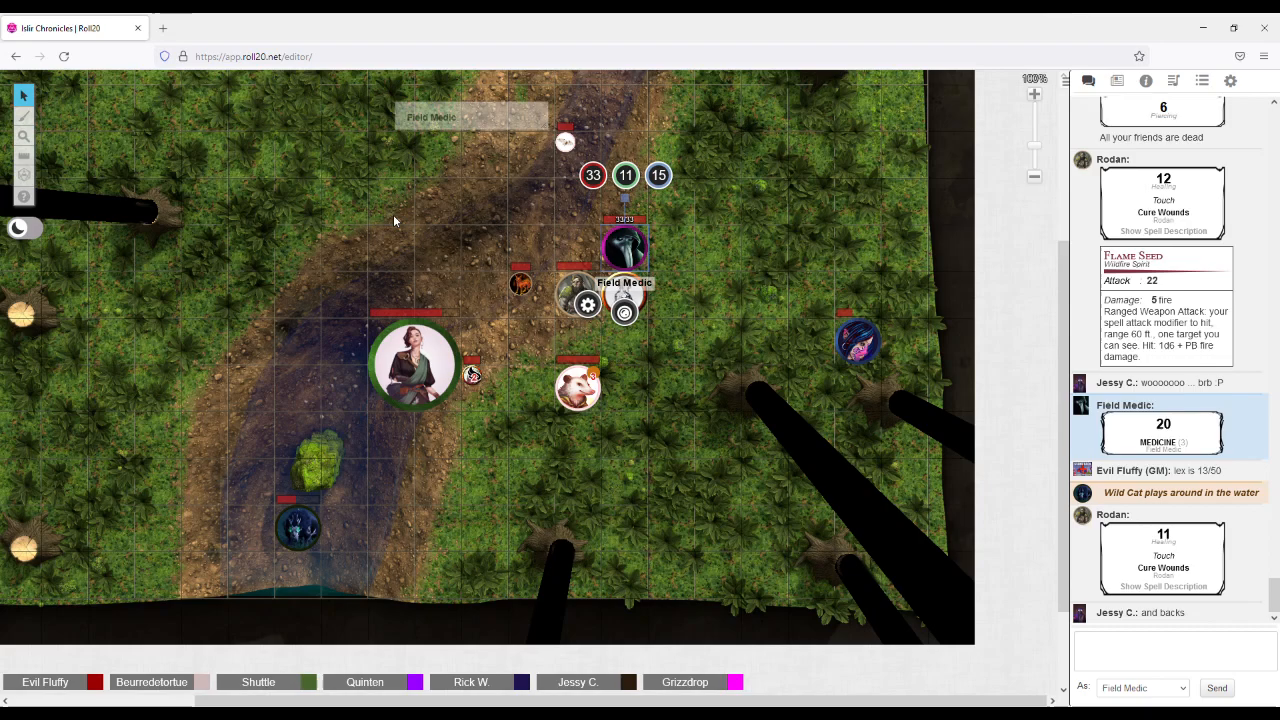
{"action": "left_click_drag", "start_coordinate": [858, 340], "coordinate": [532, 482]}
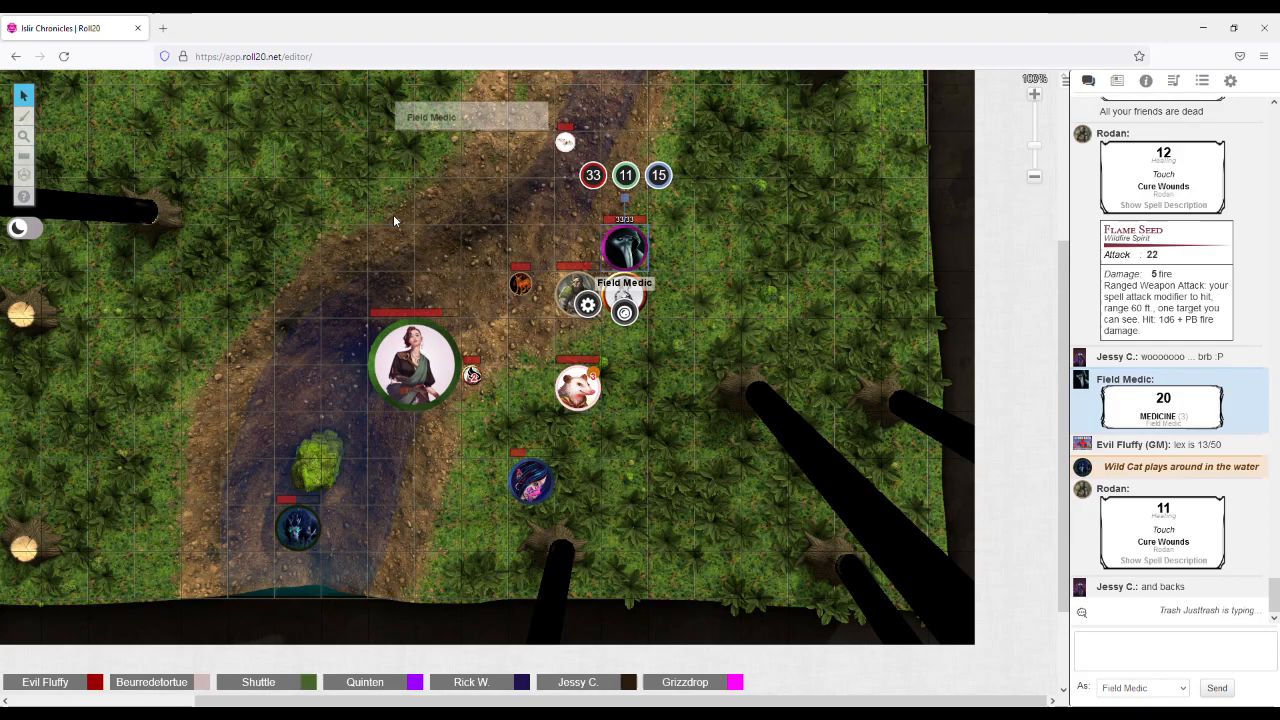
{"action": "scroll", "scroll_direction": "down", "scroll_amount": 3}
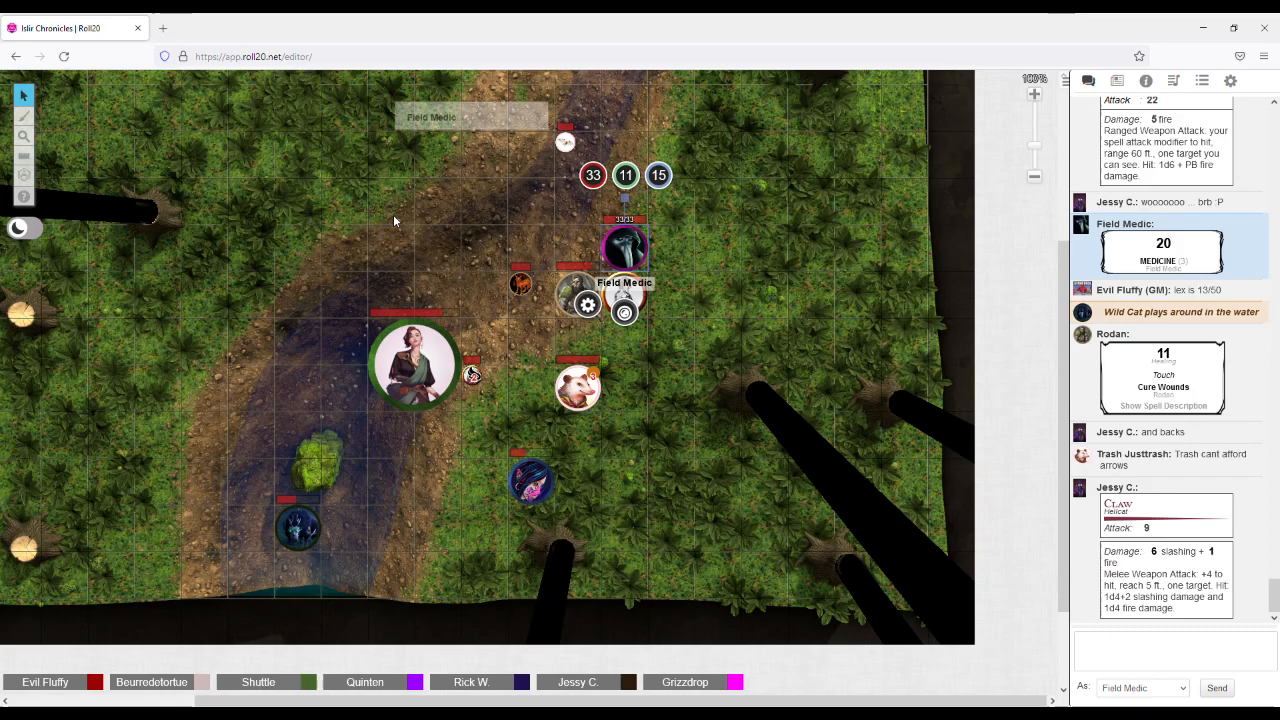
{"action": "scroll", "scroll_direction": "down", "scroll_amount": 3}
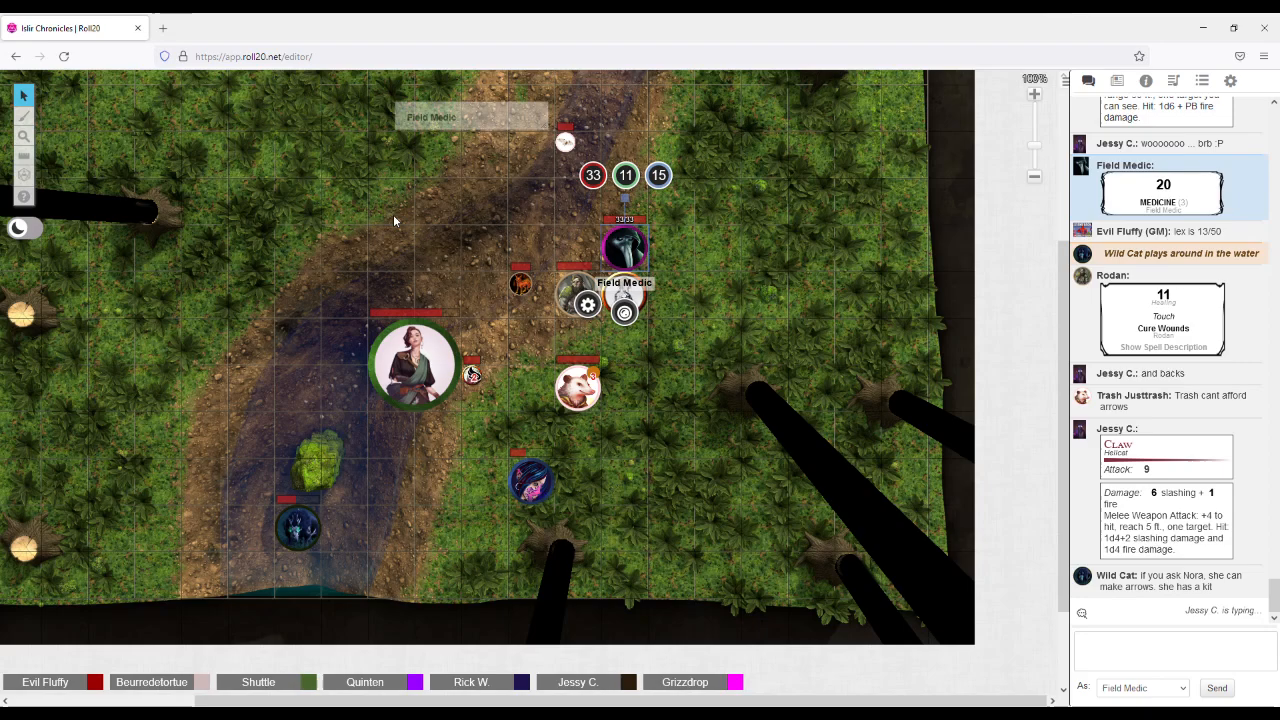
Move the blue token from the stream up beside the party tokens in the center of the map
{"action": "left_click_drag", "start_coordinate": [300, 528], "coordinate": [530, 388]}
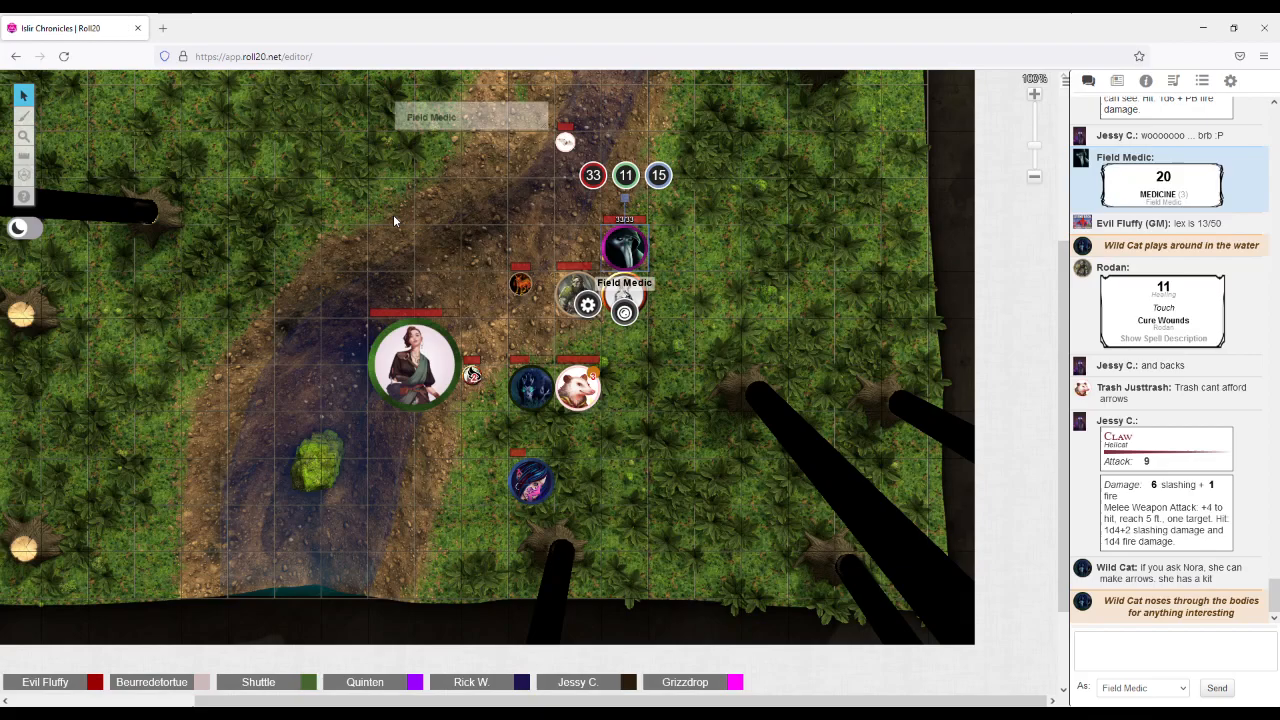
{"action": "scroll", "scroll_direction": "down", "scroll_amount": 3}
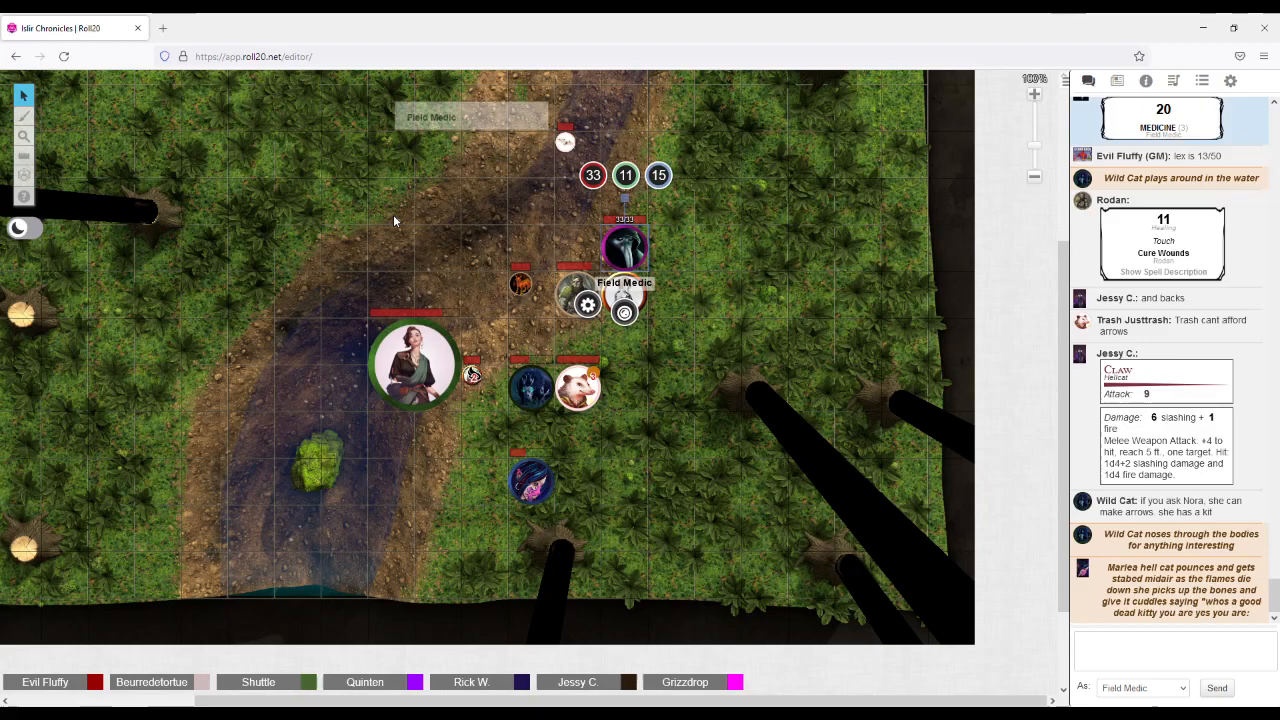